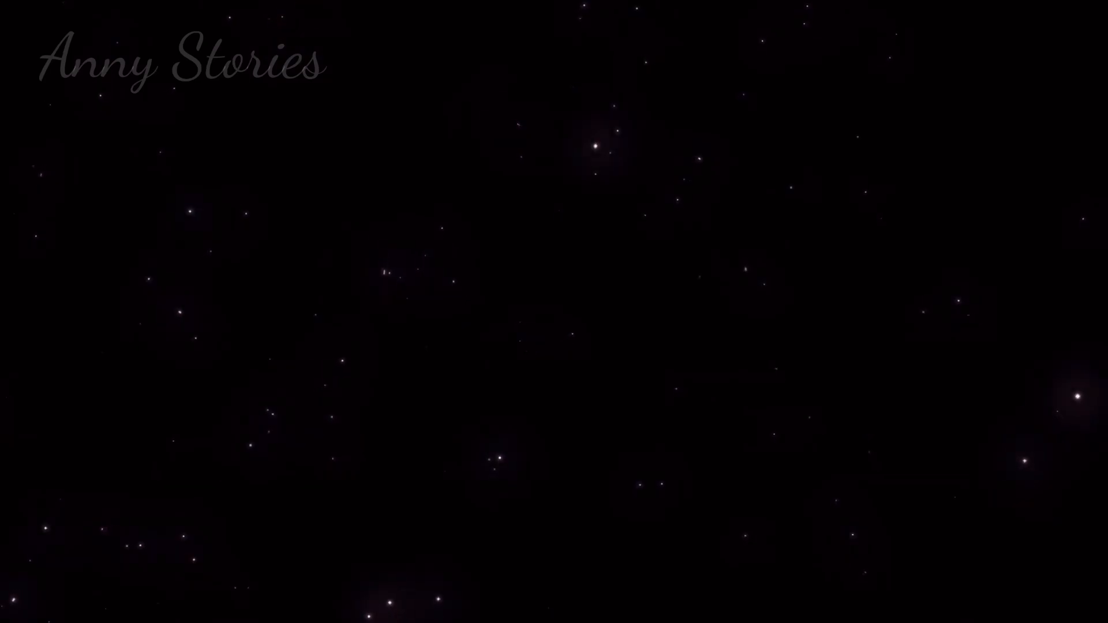
click(590, 65)
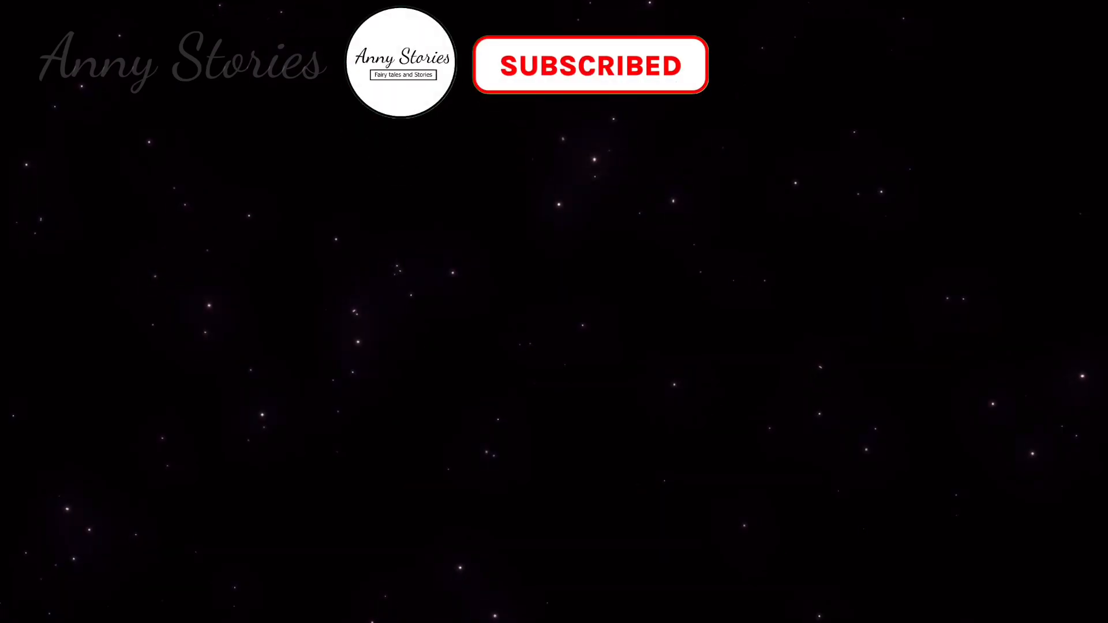